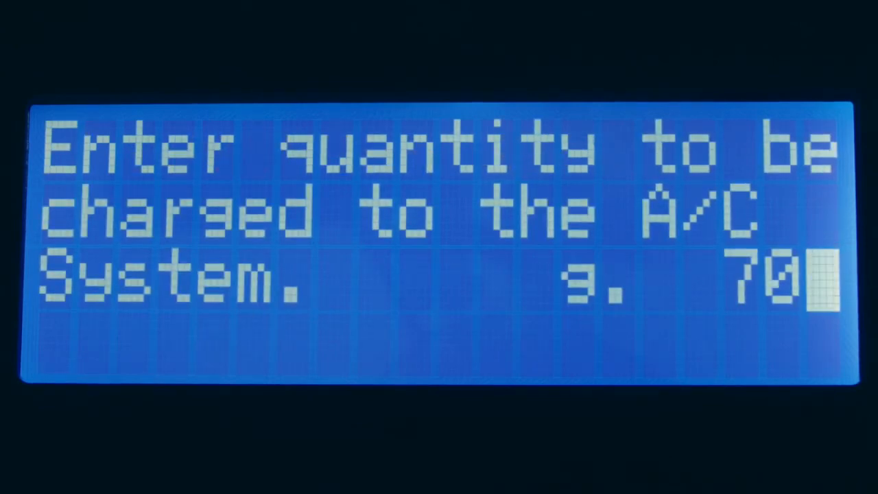
{"action": "type", "text": "0"}
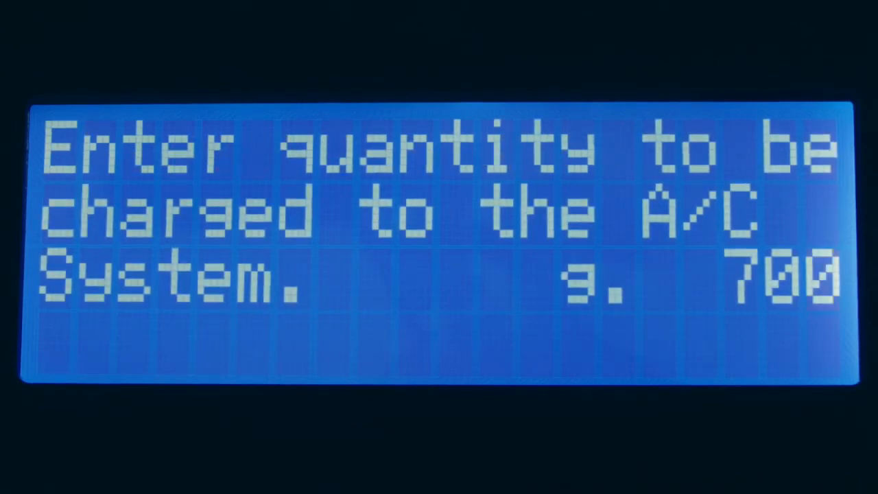